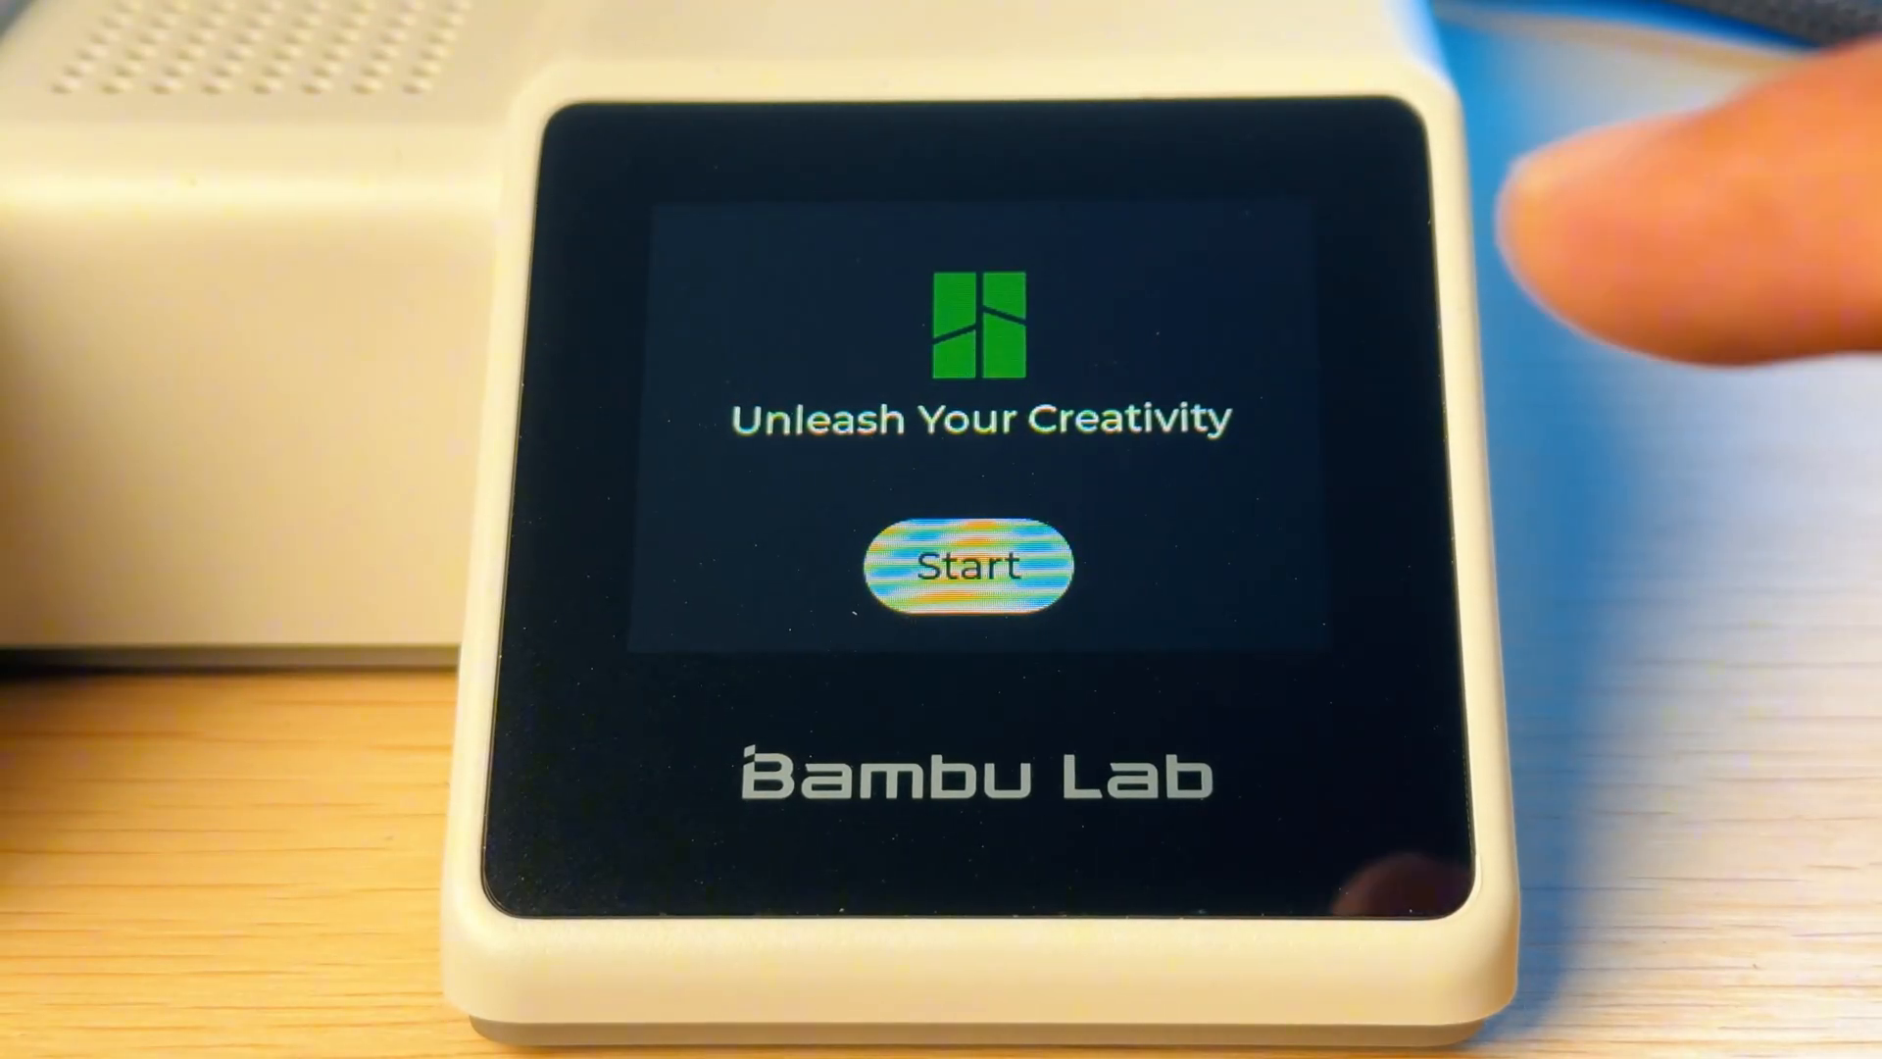
Start the A1 mini's first-time setup and answer the experience improvement program prompt
left_click(970, 566)
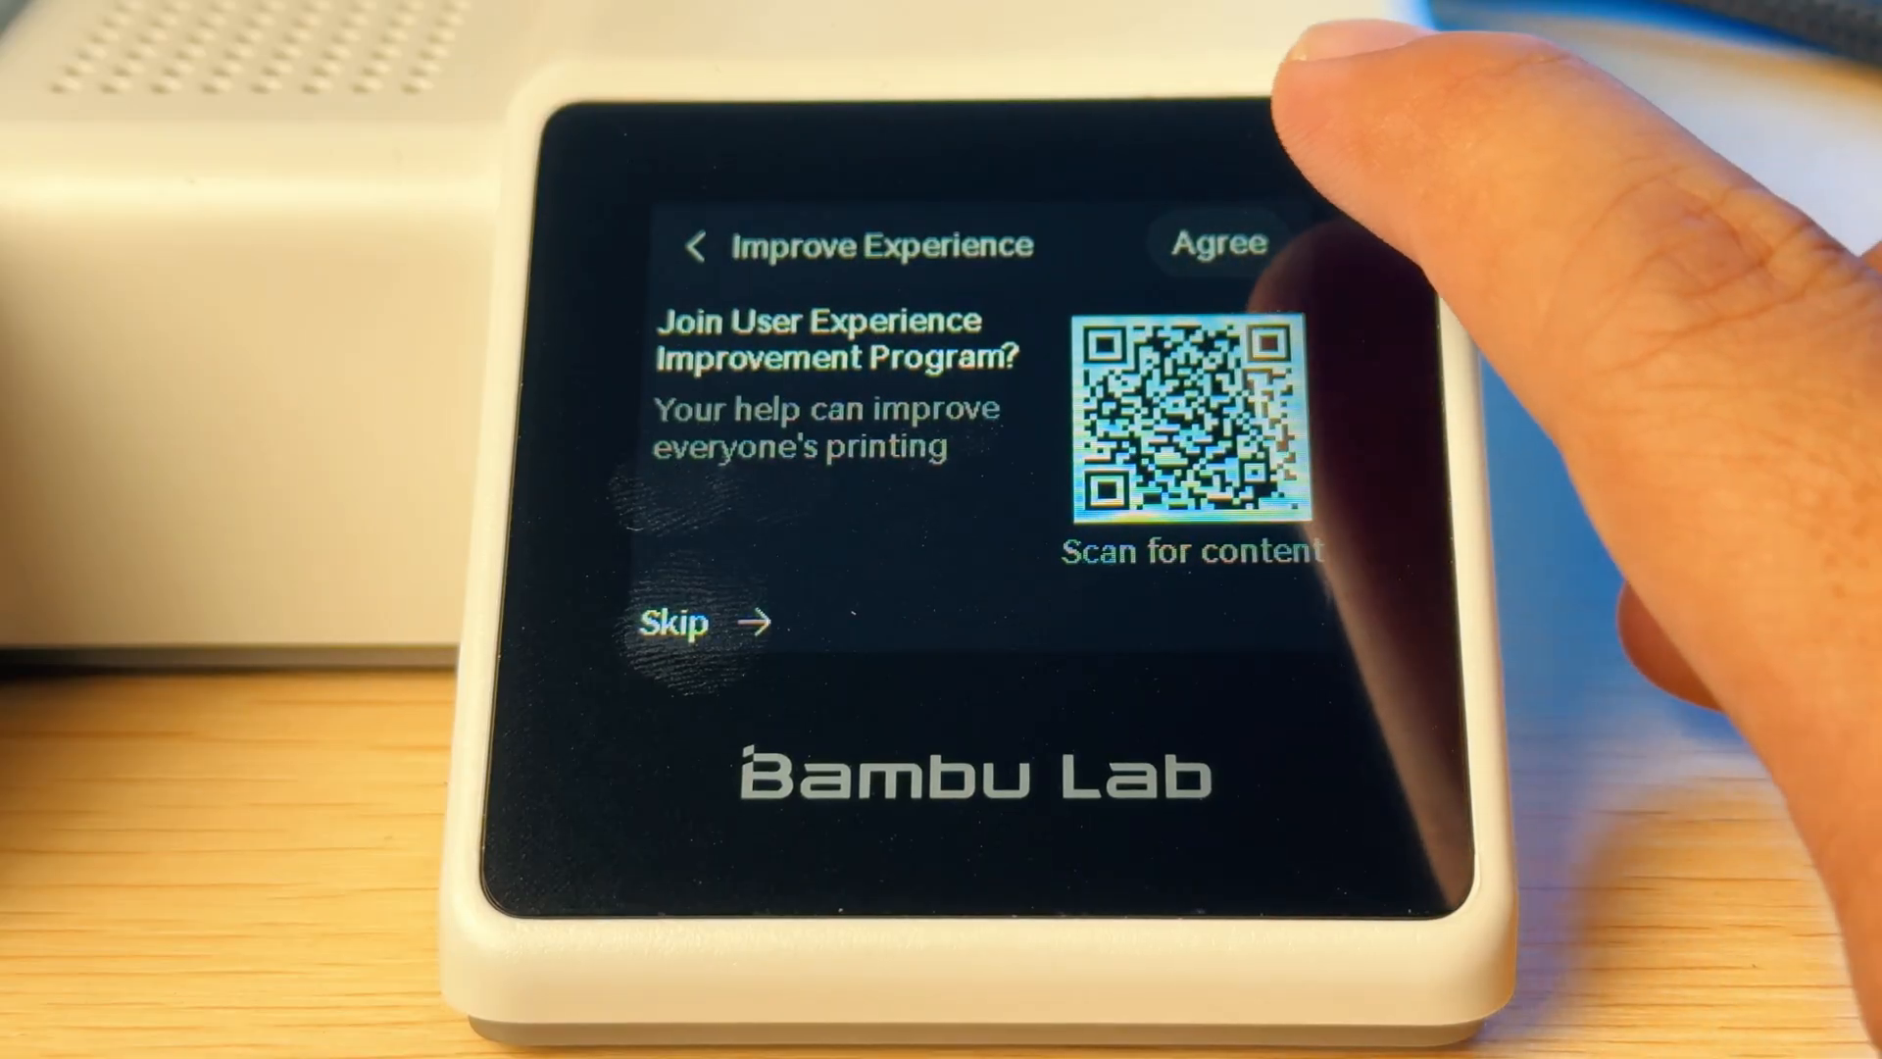
left_click(1215, 241)
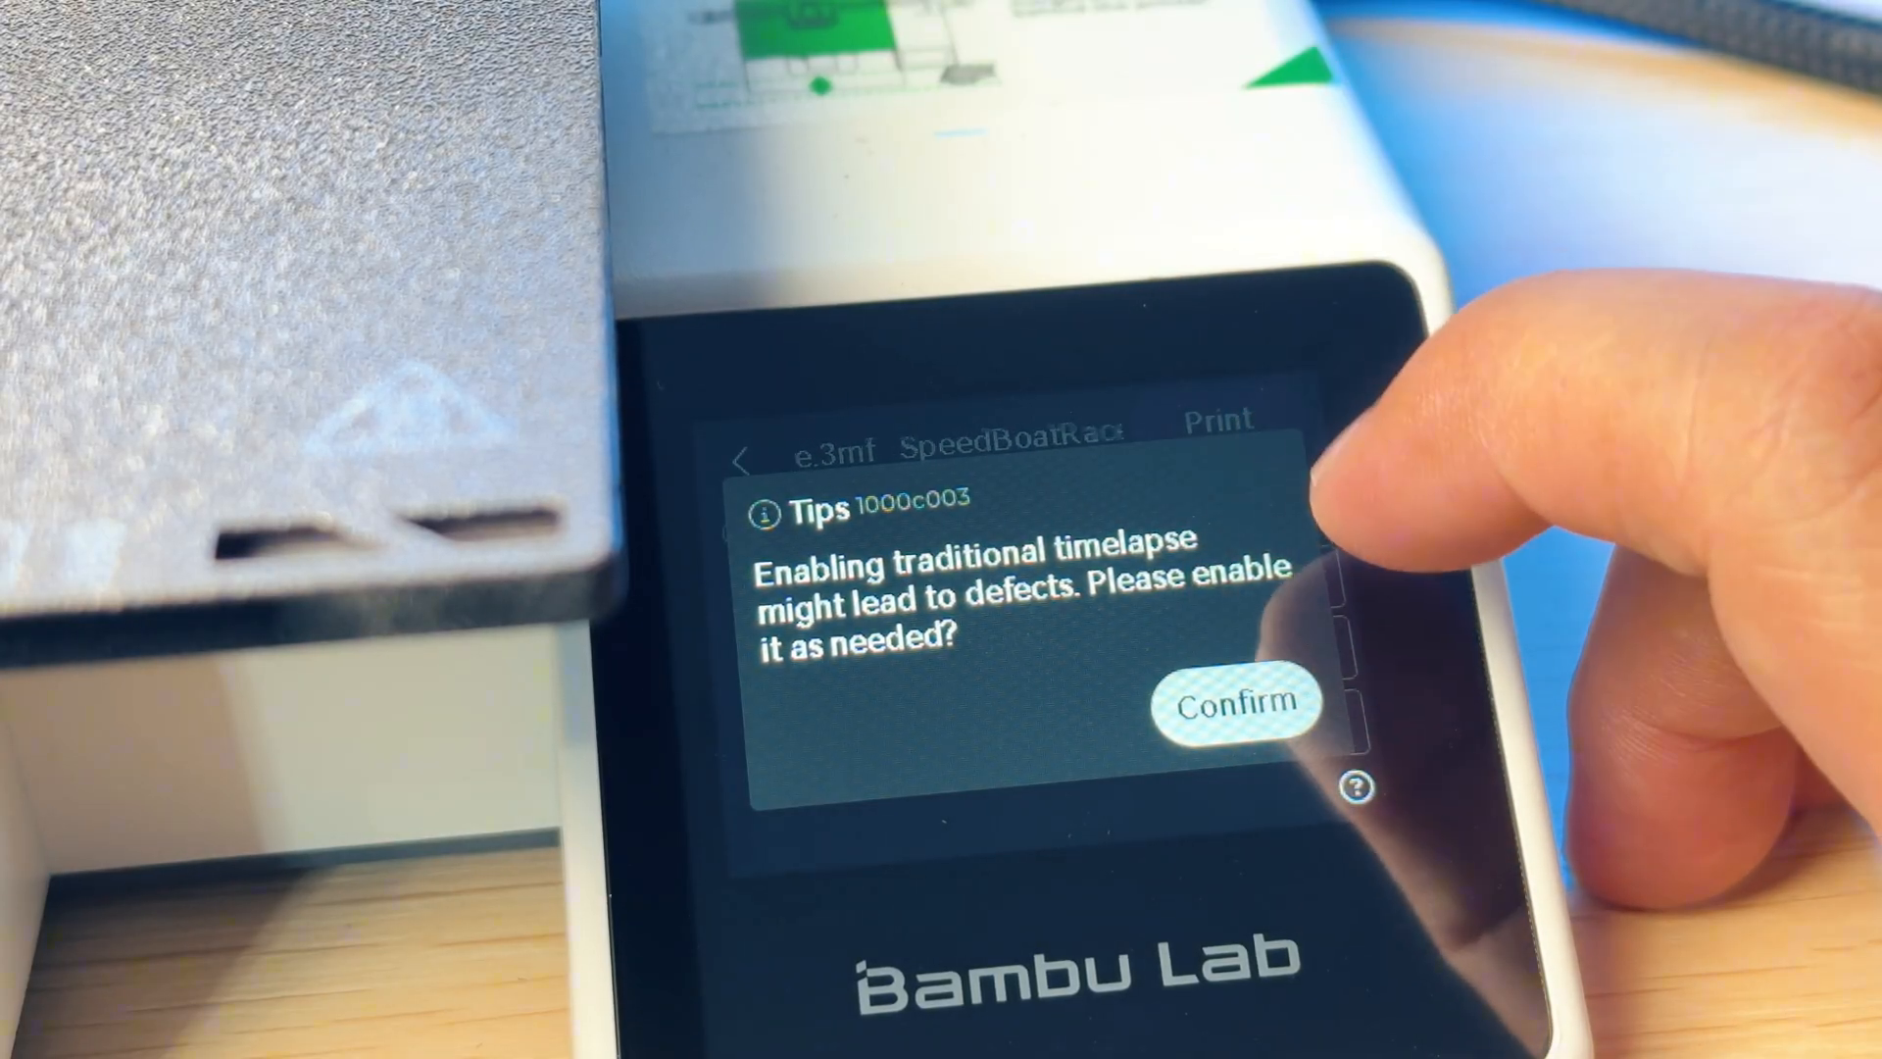
Confirm the traditional timelapse warning for the speed boat sample print
left_click(1237, 702)
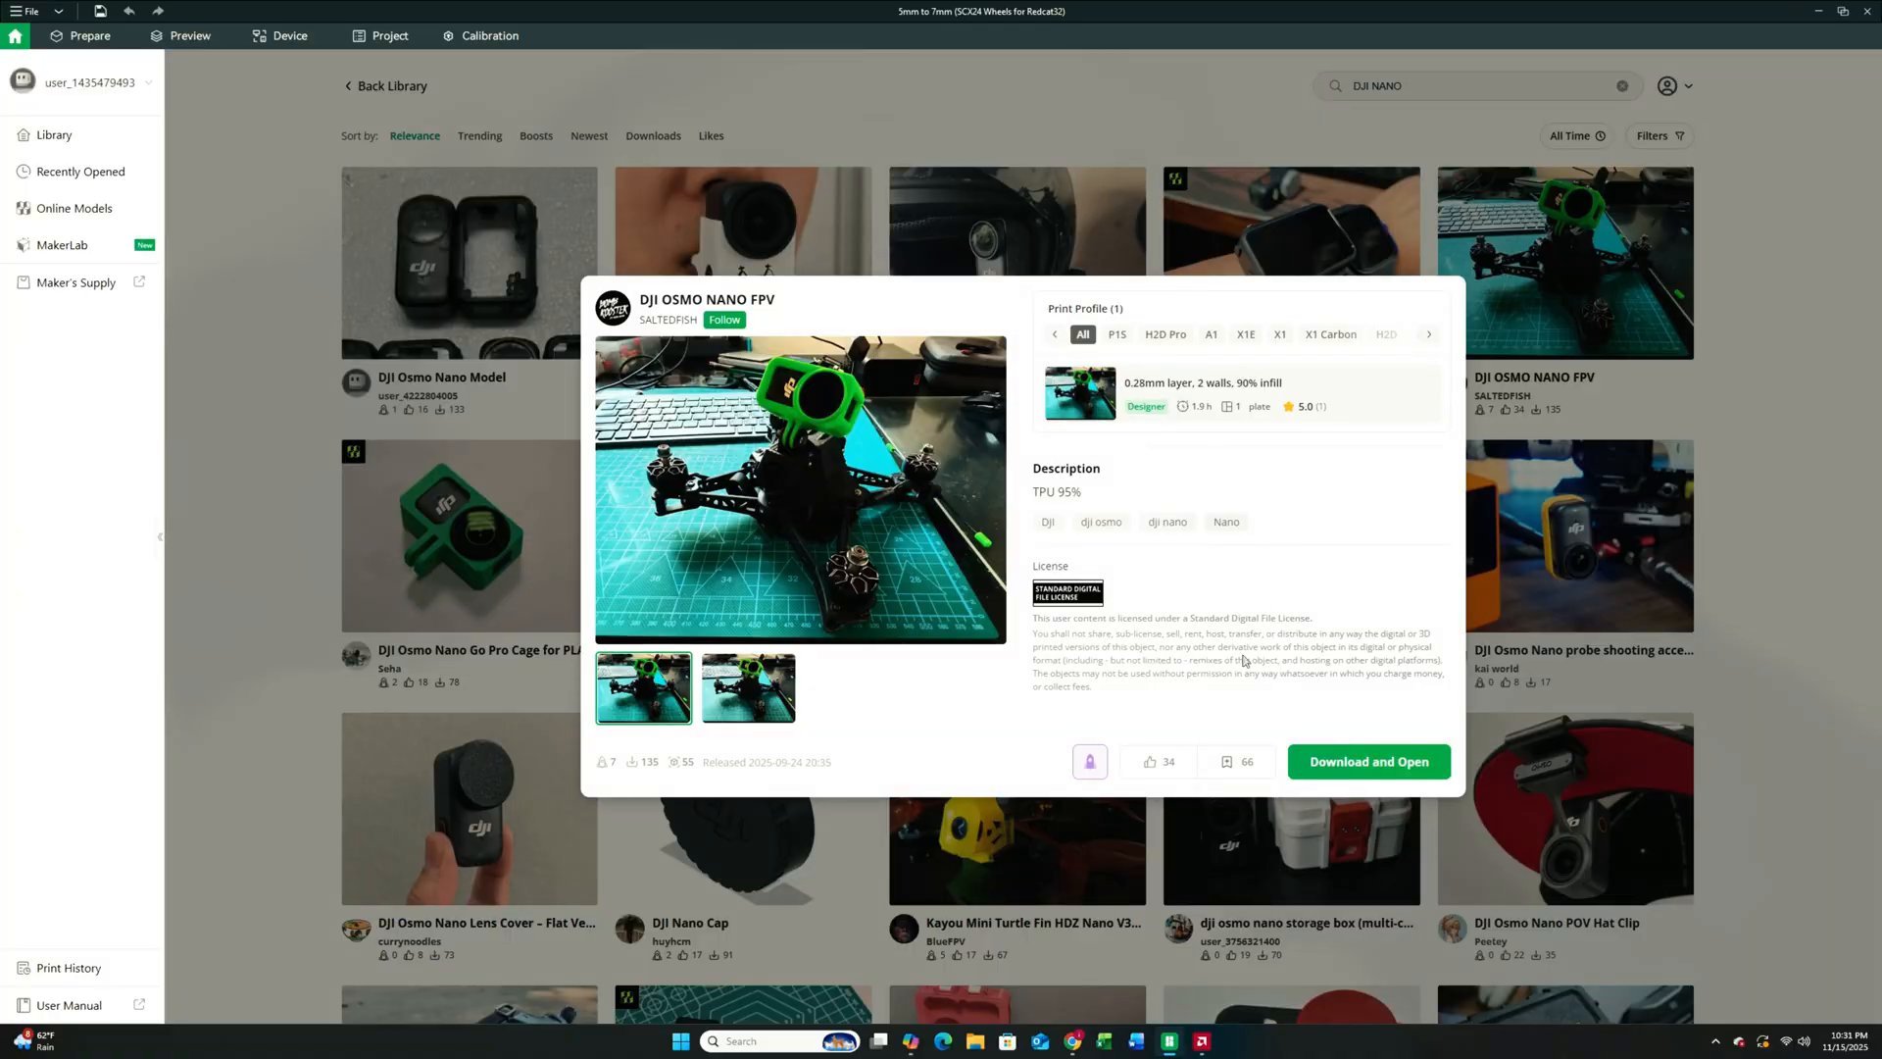
mouse_move(1412, 742)
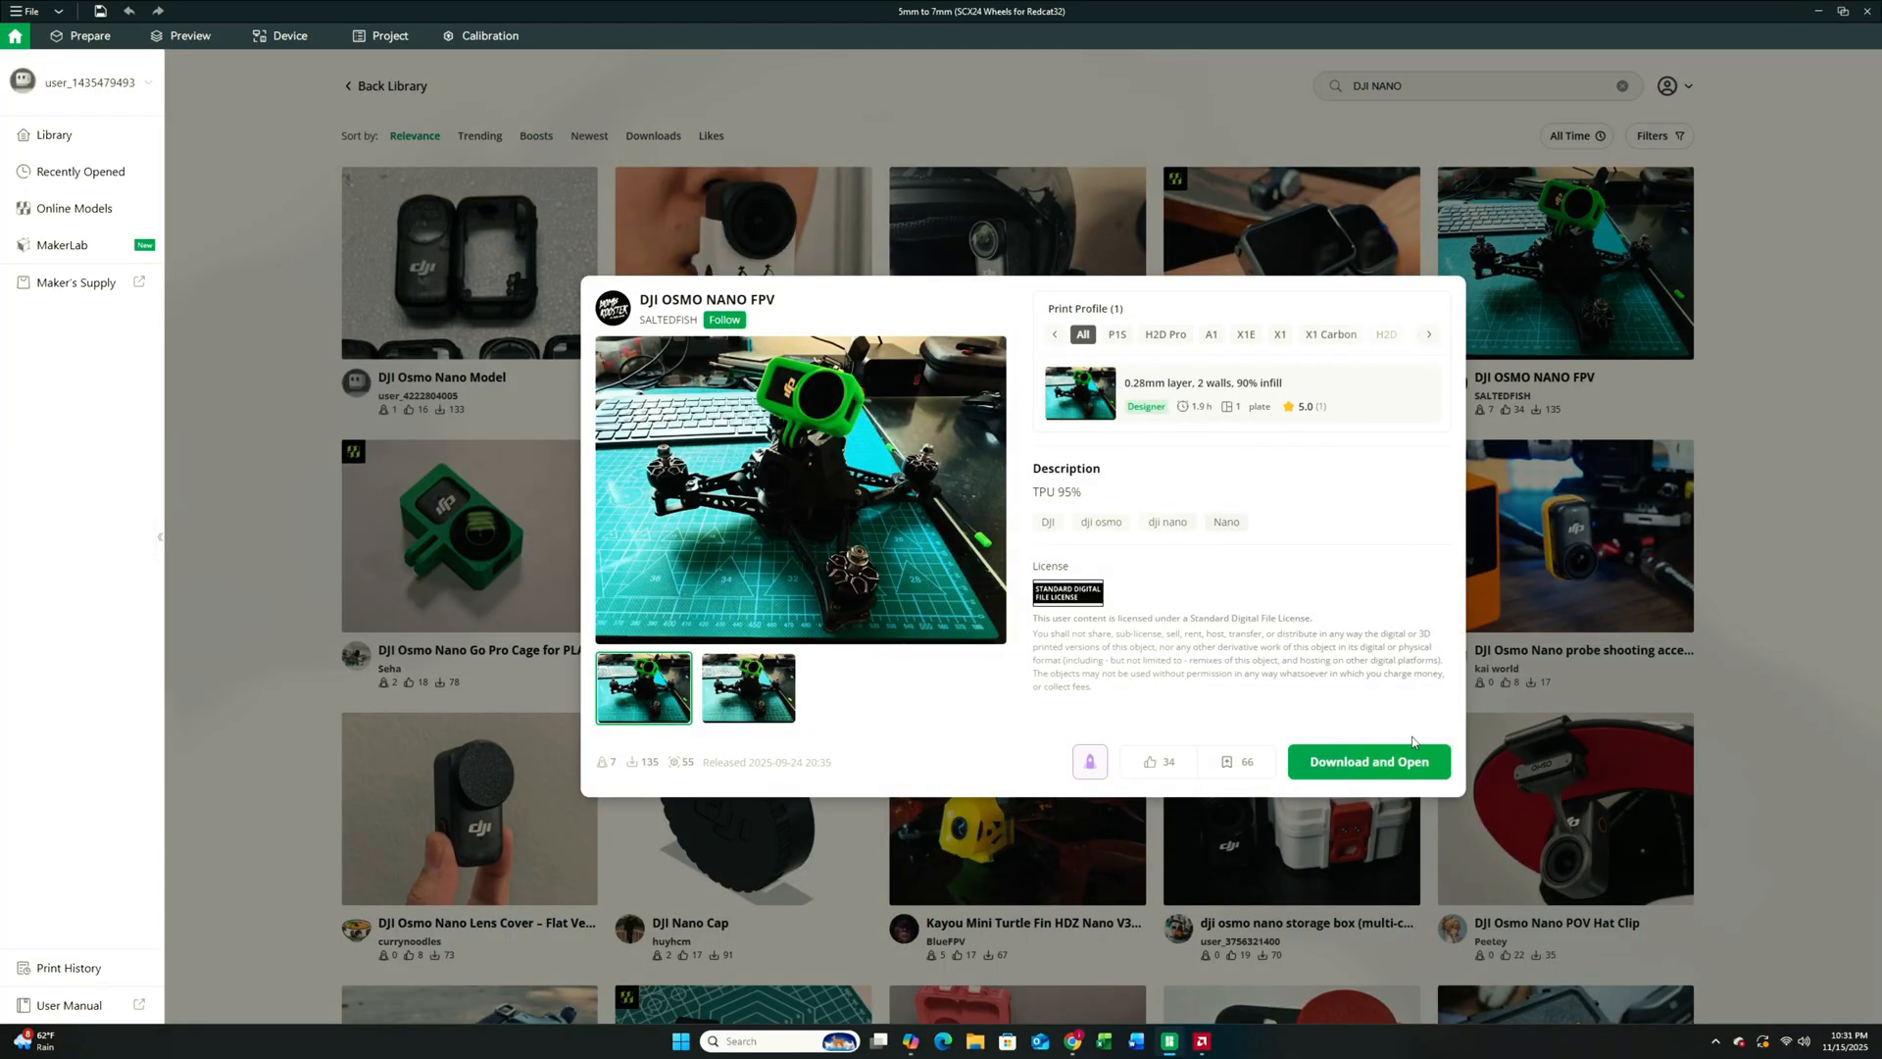
Download the DJI OSMO NANO FPV case, discard unsaved changes, and postpone printer sync
left_click(1367, 760)
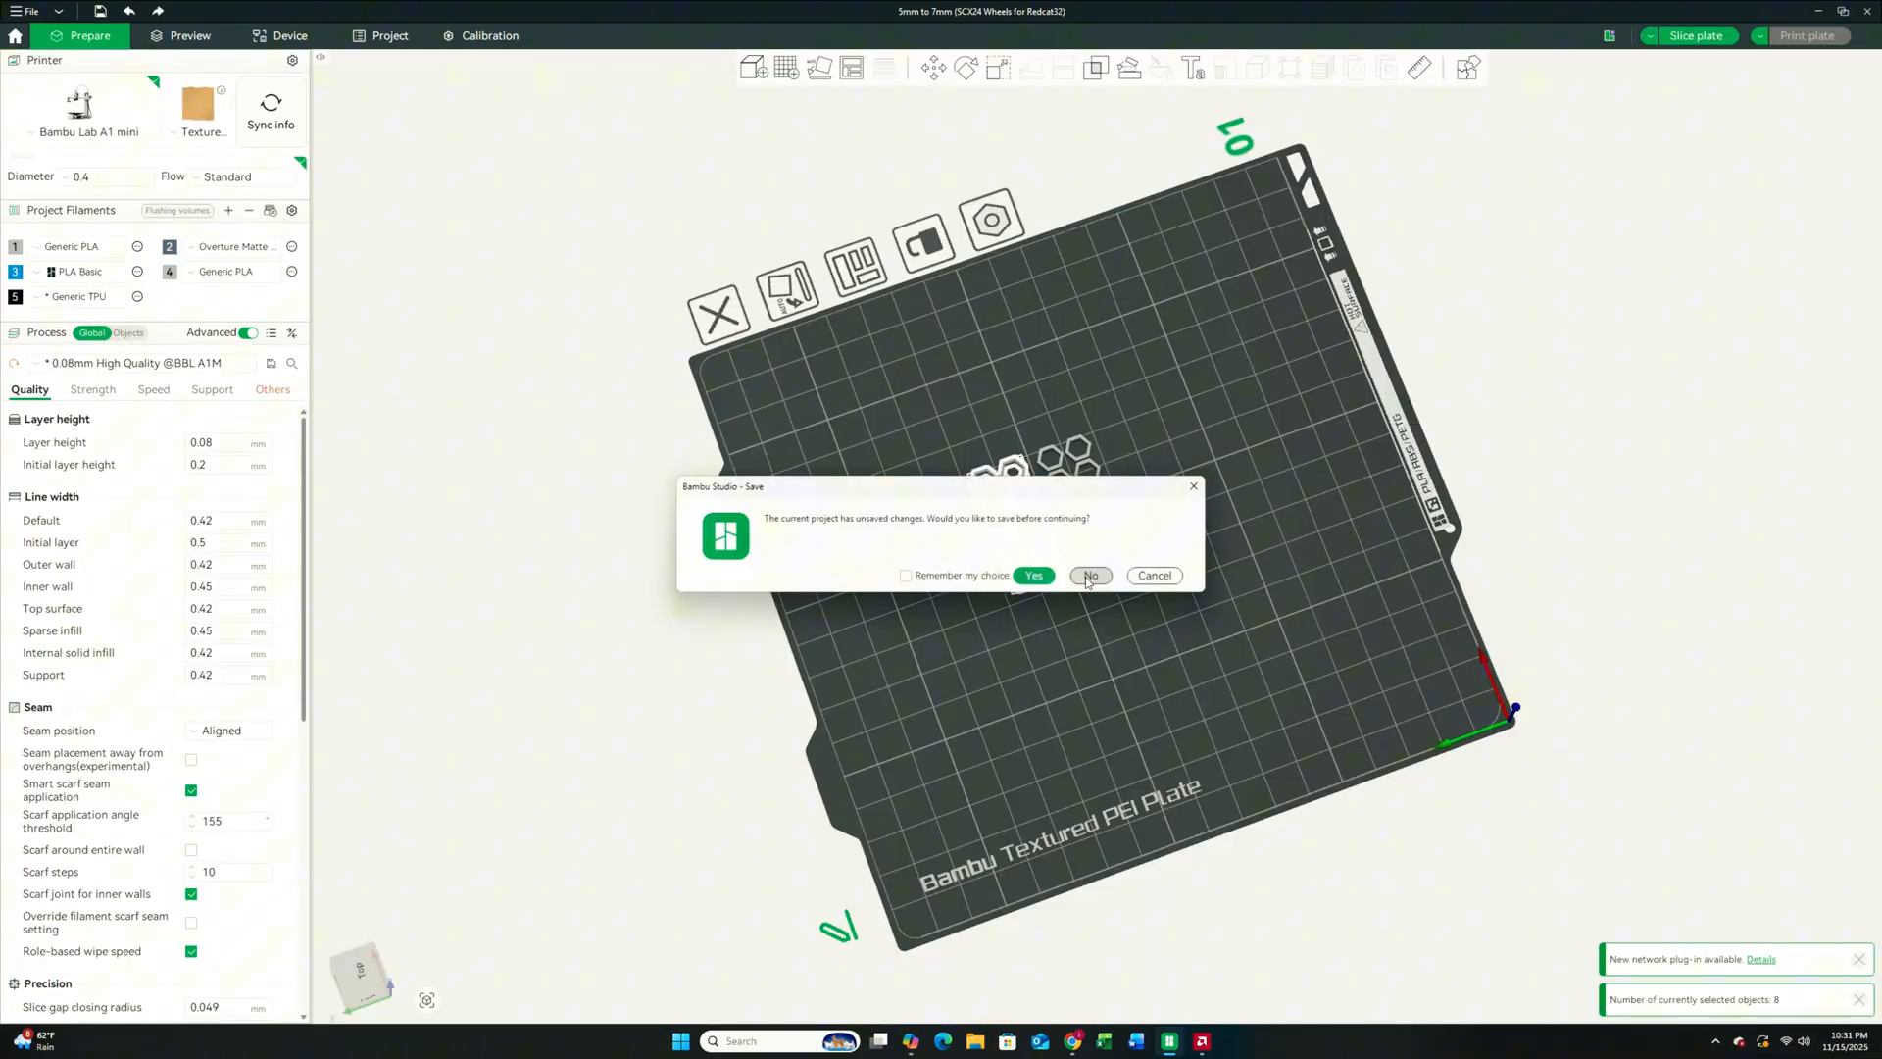
left_click(1090, 576)
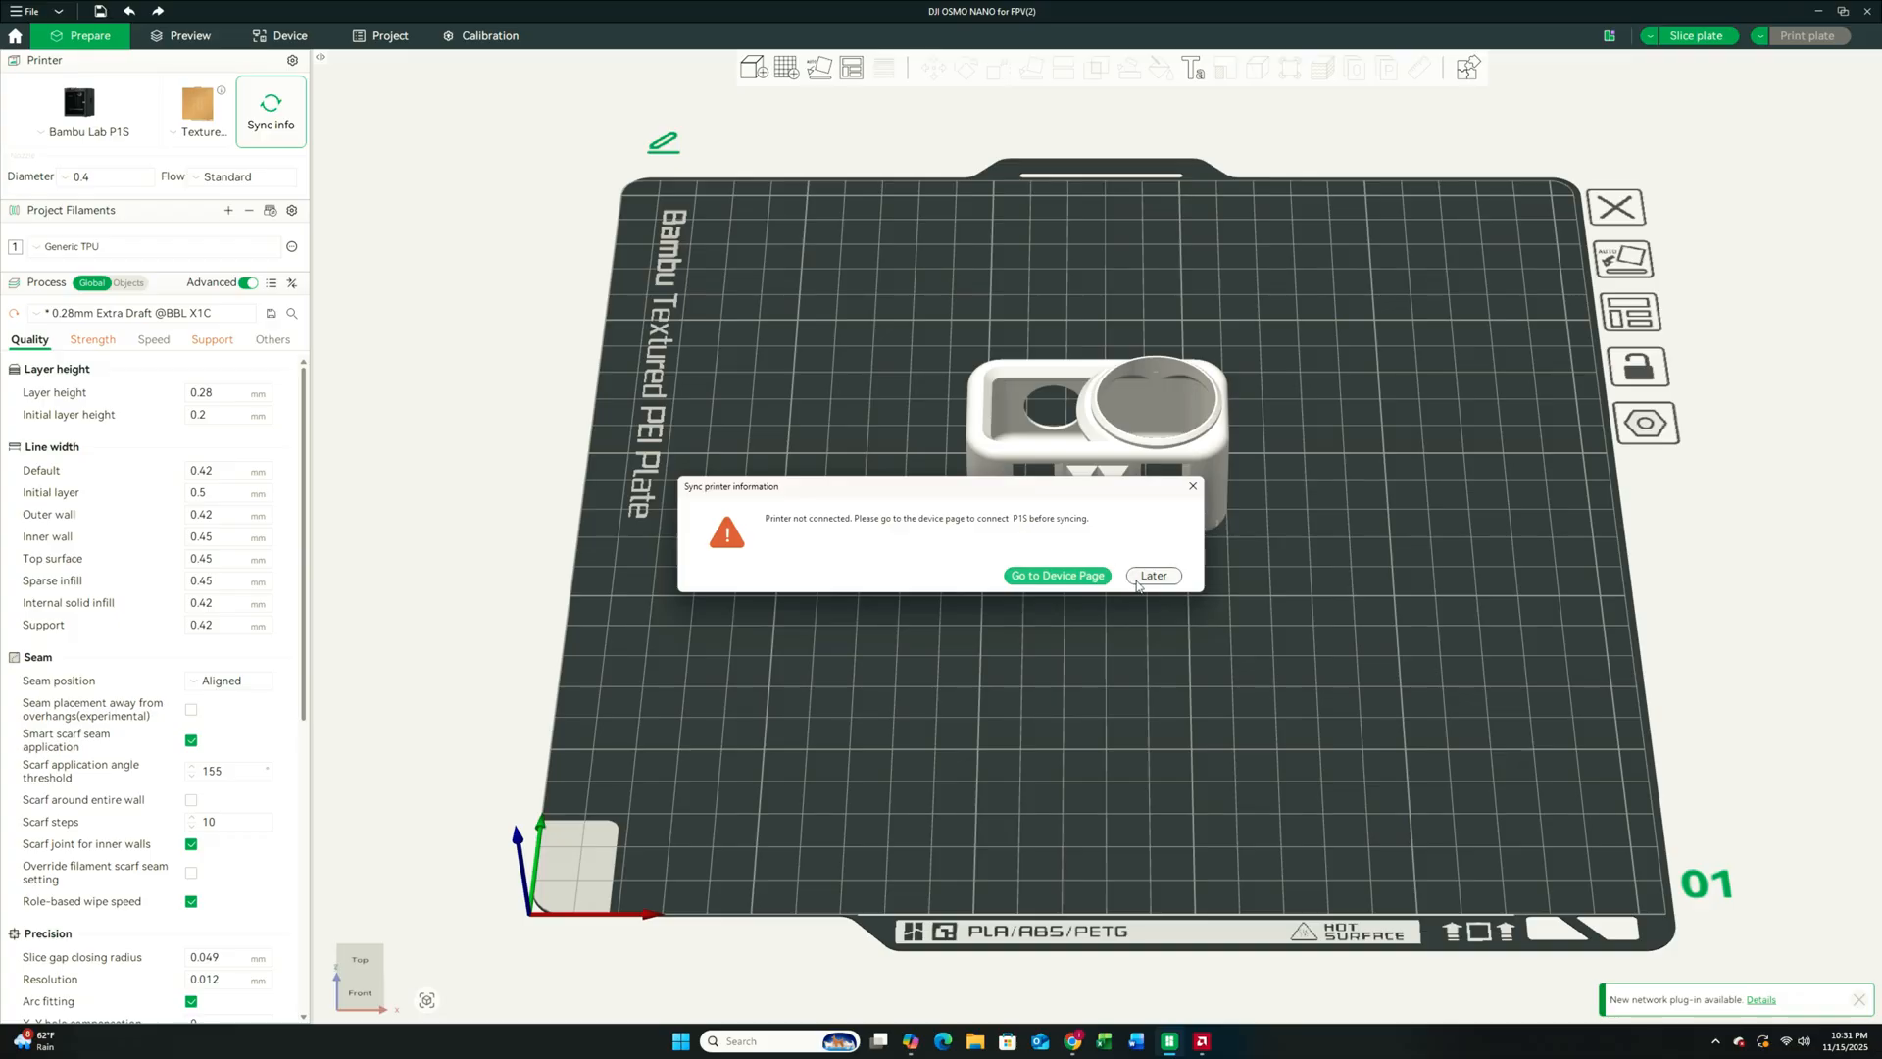
left_click(1056, 575)
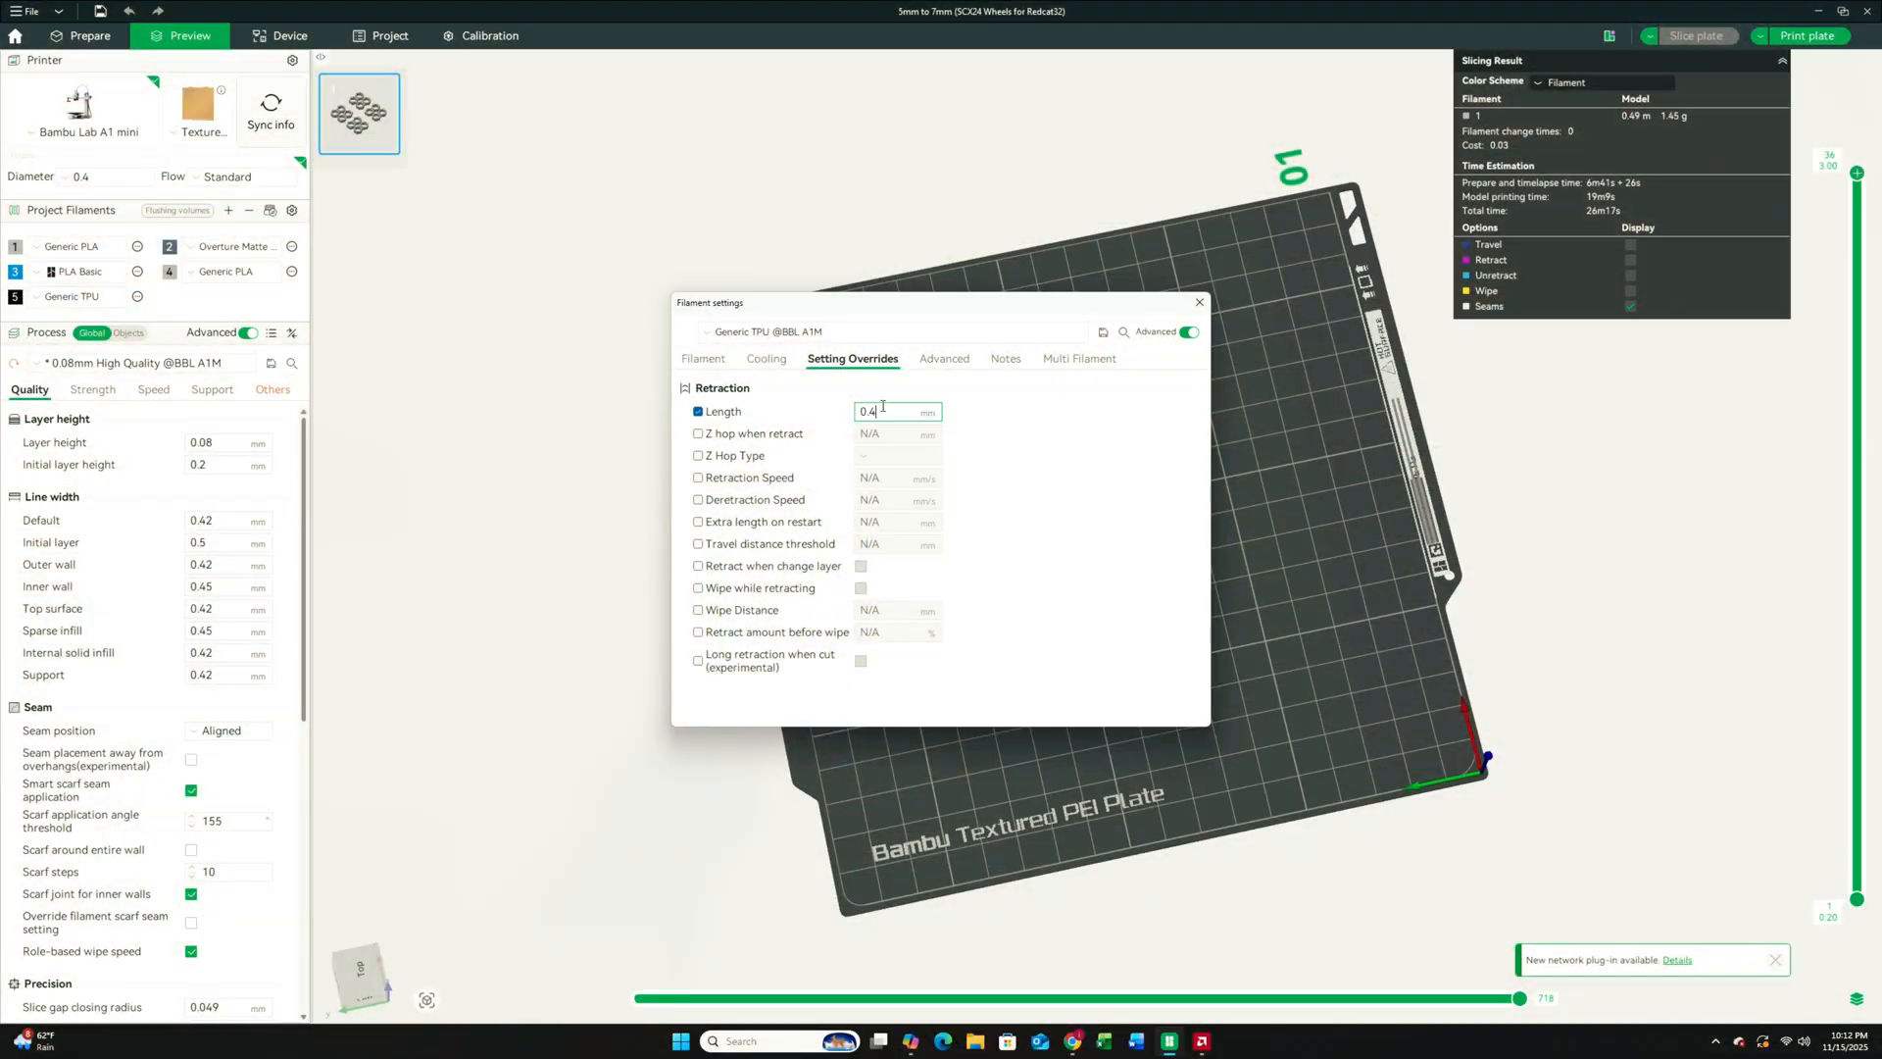
Enter 0.8 mm as the Generic TPU retraction length override
type("0.8")
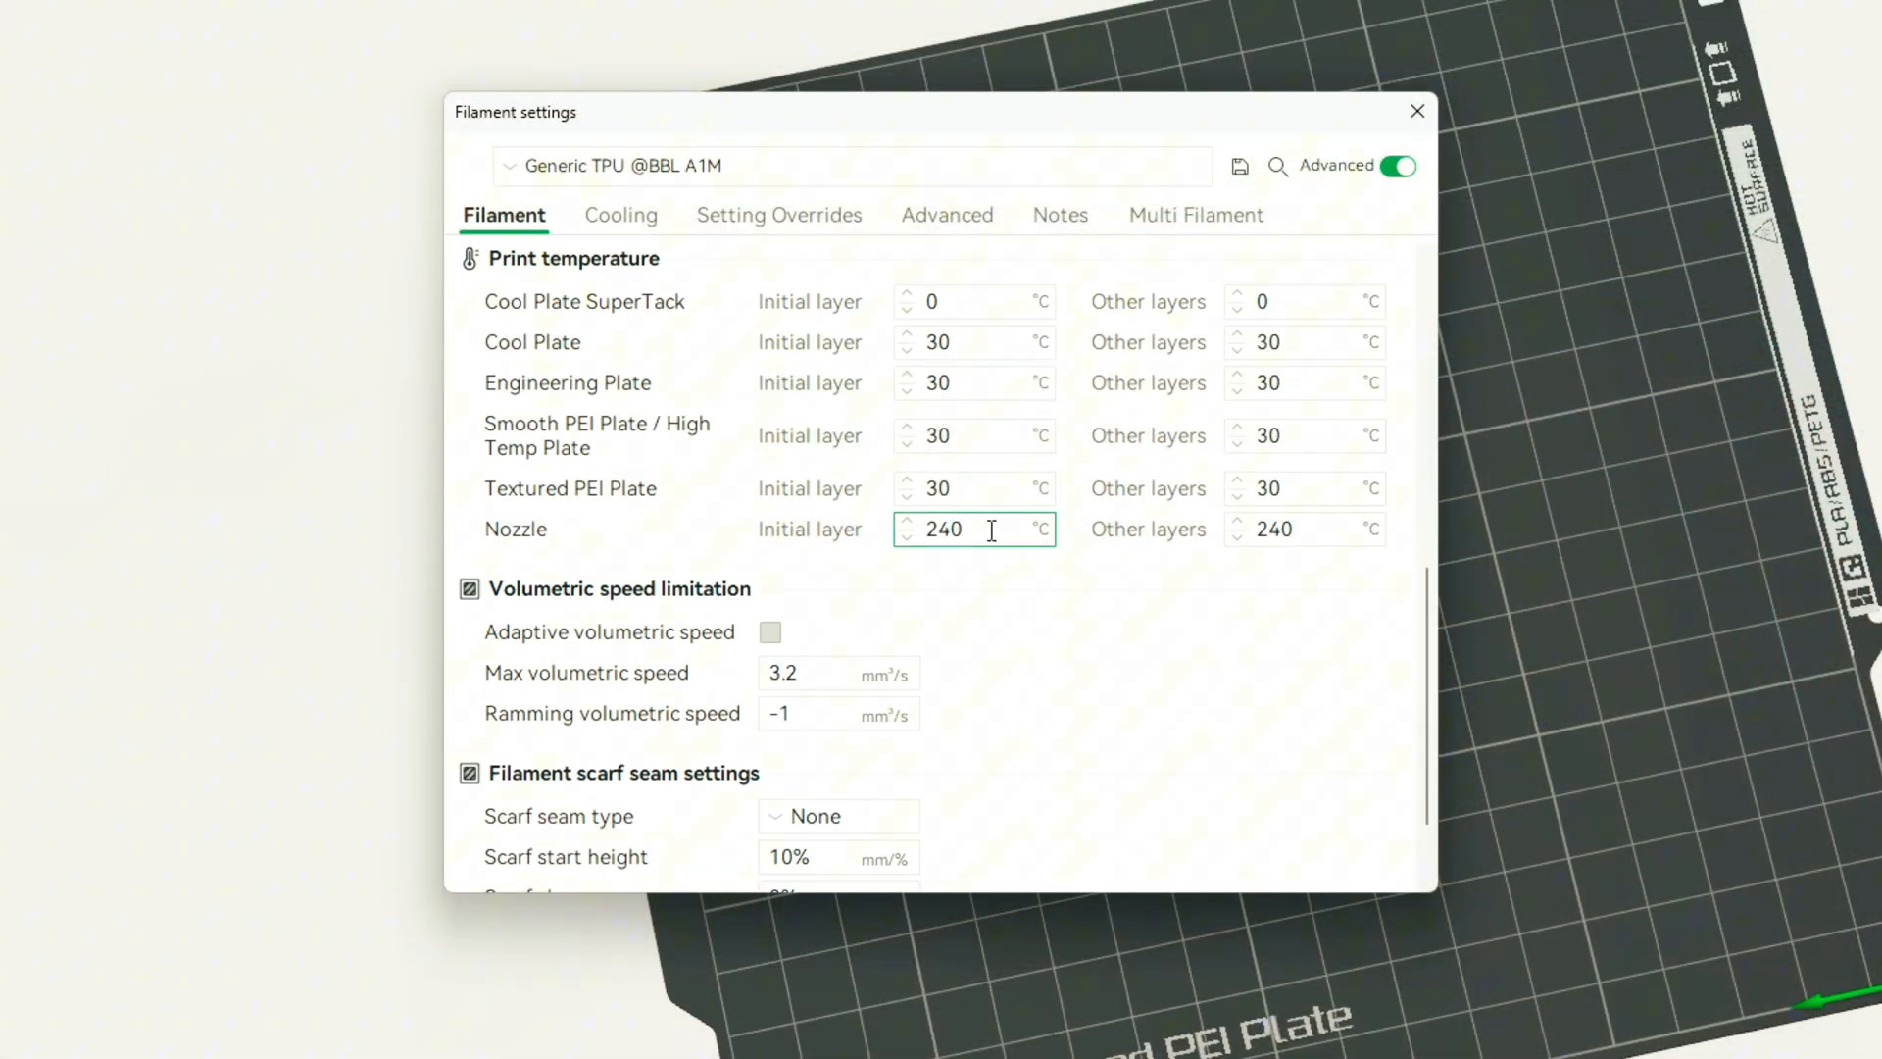
Select the 240 °C value in the Generic TPU initial-layer nozzle temperature field
triple_click(941, 529)
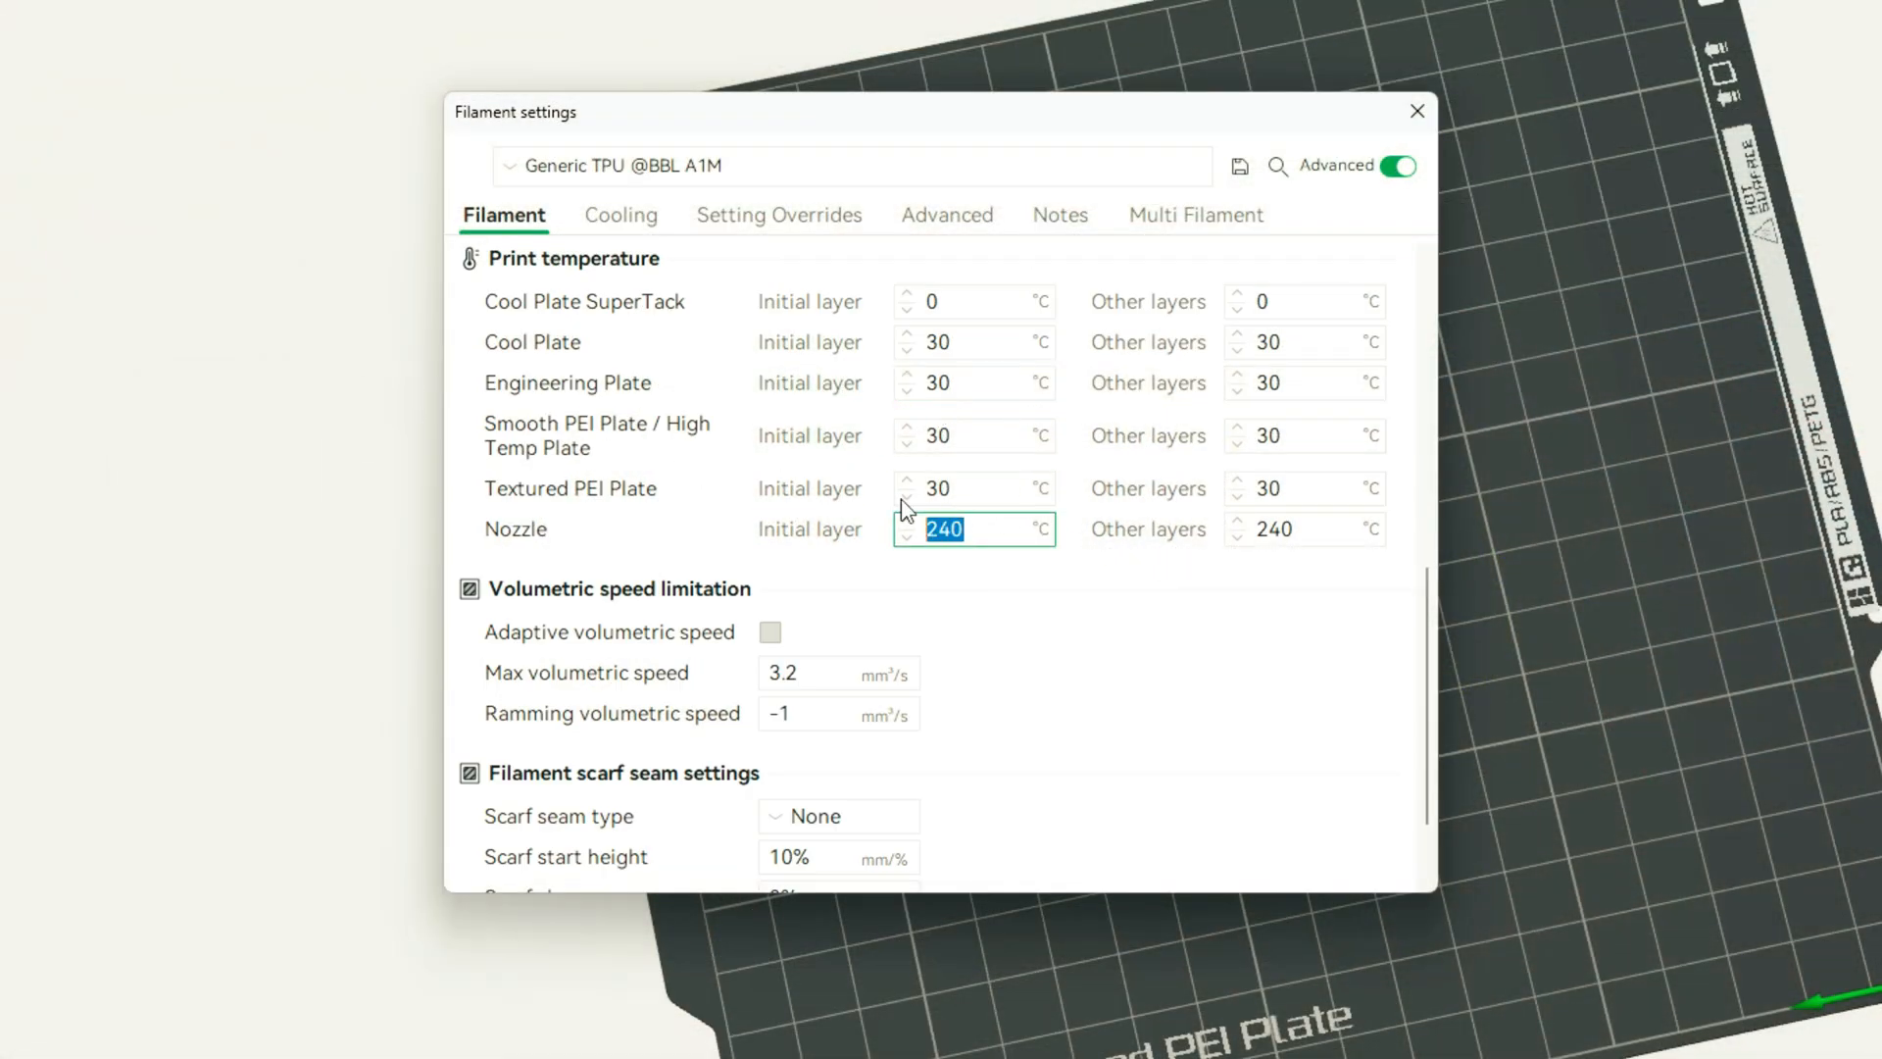